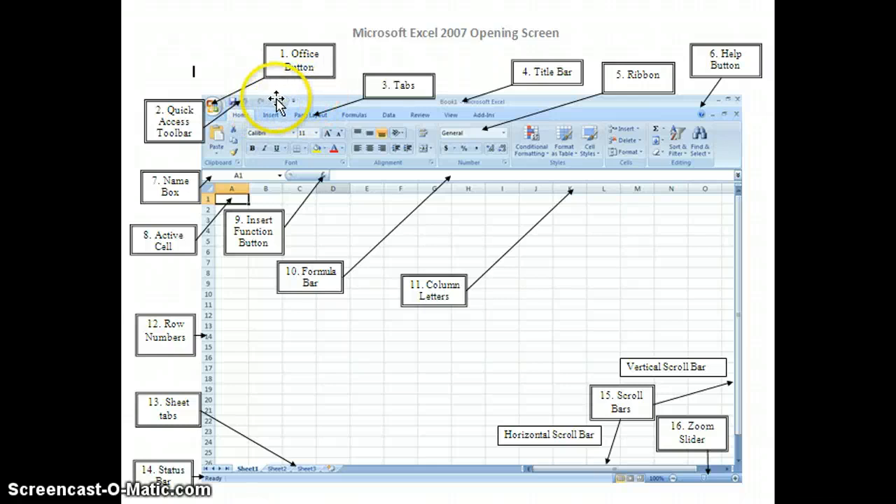
{"action": "mouse_move", "coordinate": [324, 120]}
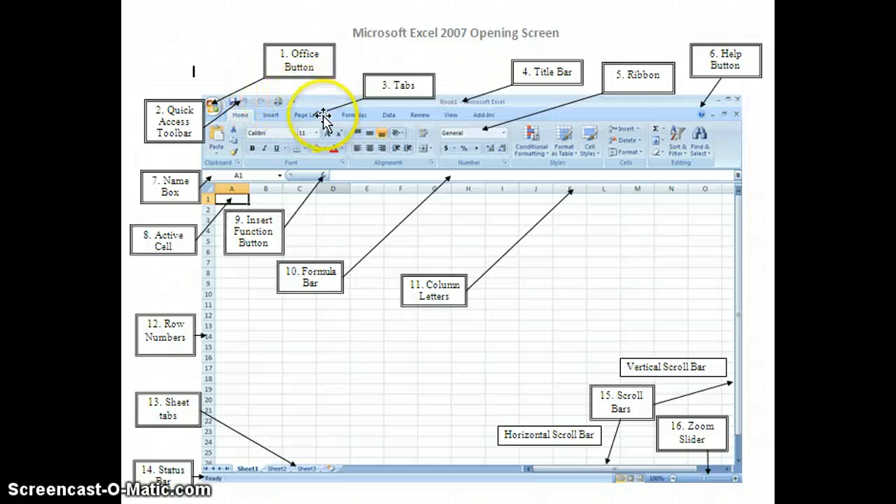
{"action": "mouse_move", "coordinate": [243, 127]}
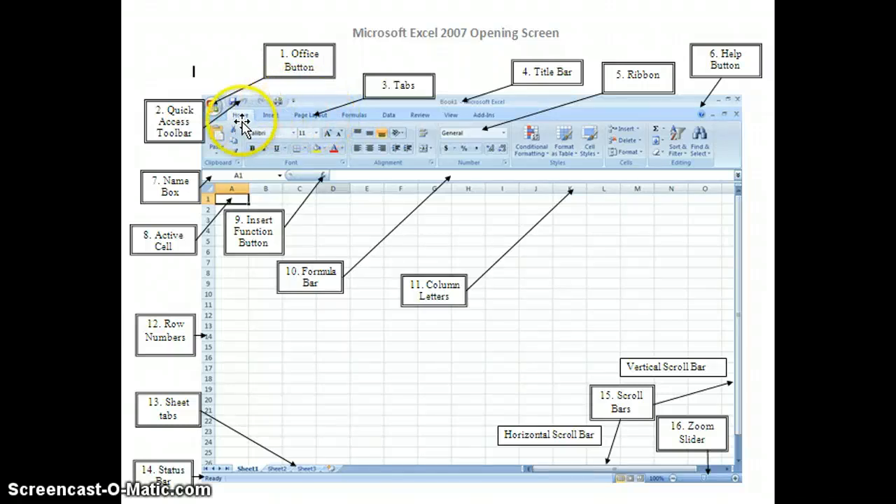
{"action": "mouse_move", "coordinate": [350, 133]}
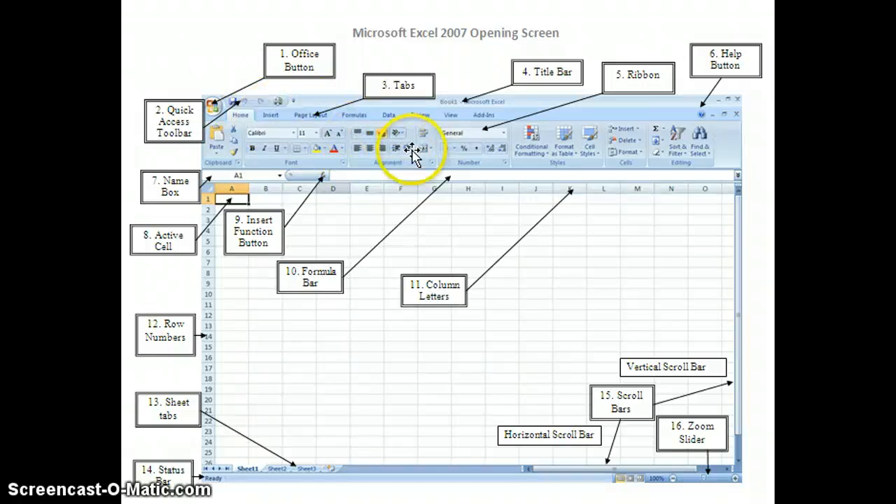
{"action": "mouse_move", "coordinate": [311, 124]}
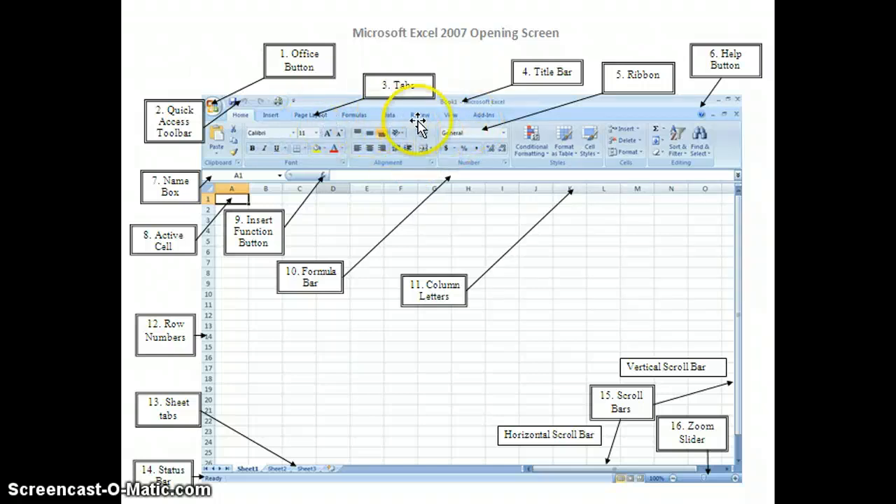
{"action": "mouse_move", "coordinate": [320, 133]}
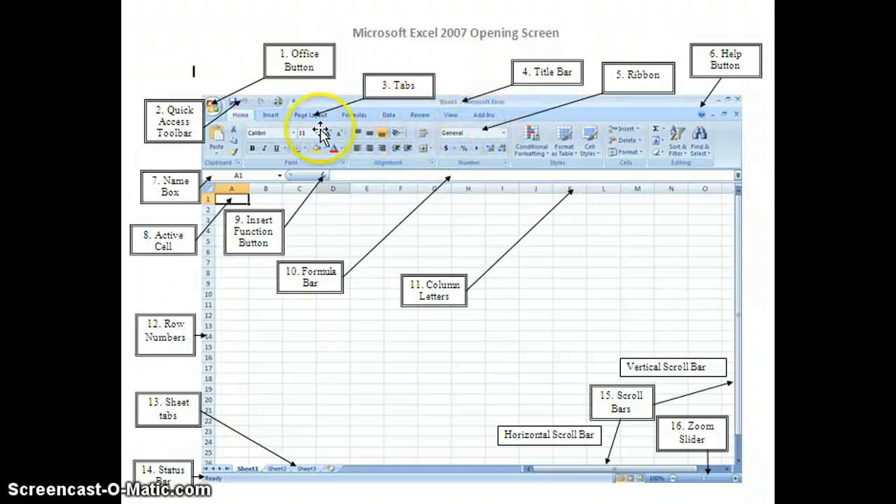
{"action": "mouse_move", "coordinate": [506, 168]}
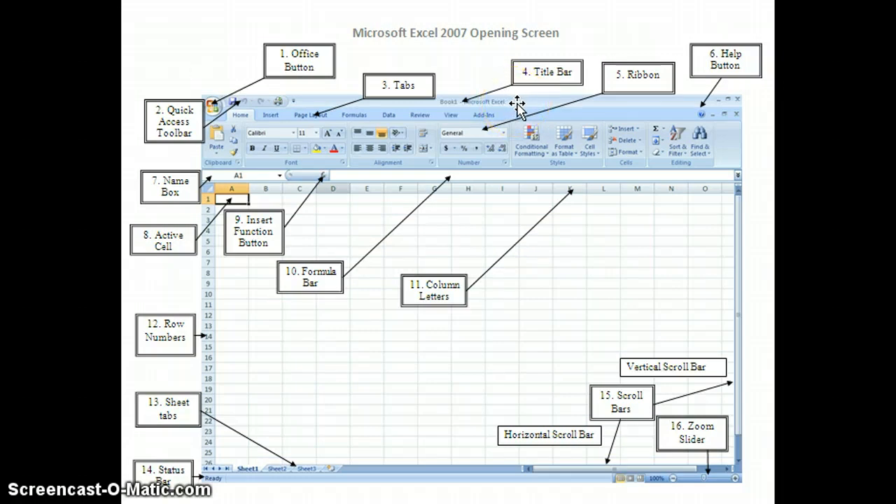
{"action": "mouse_move", "coordinate": [517, 109]}
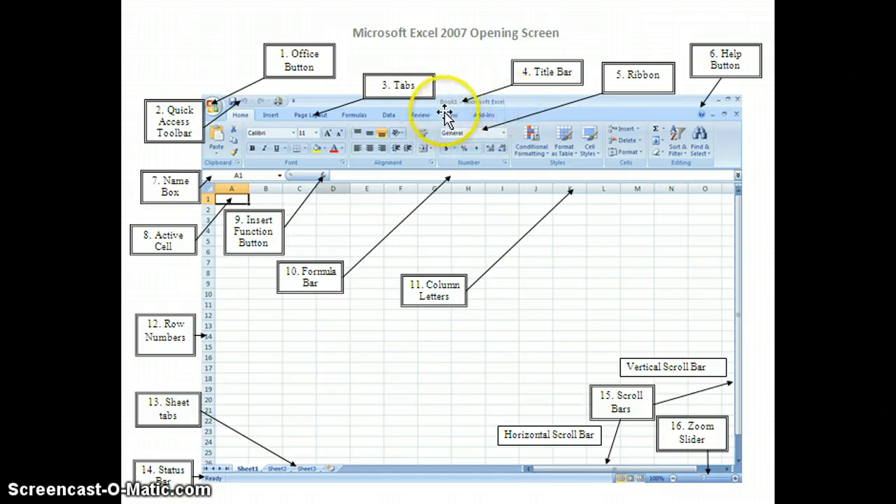
{"action": "mouse_move", "coordinate": [493, 114]}
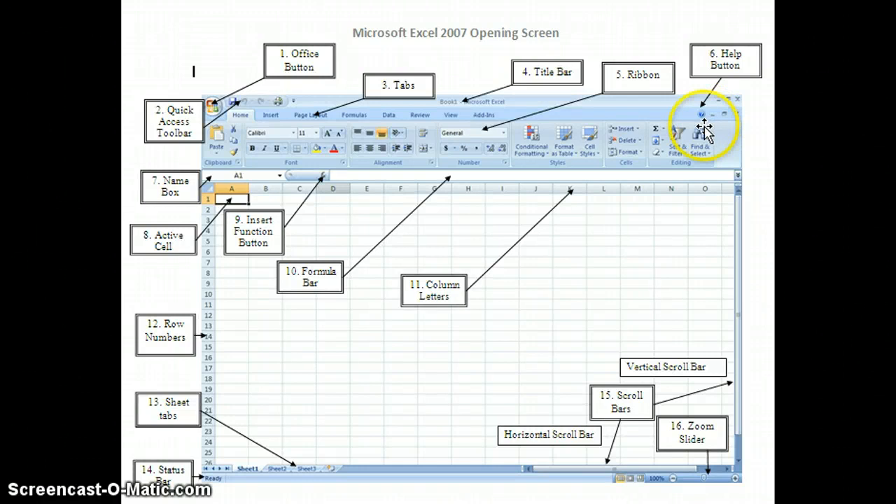
{"action": "mouse_move", "coordinate": [706, 133]}
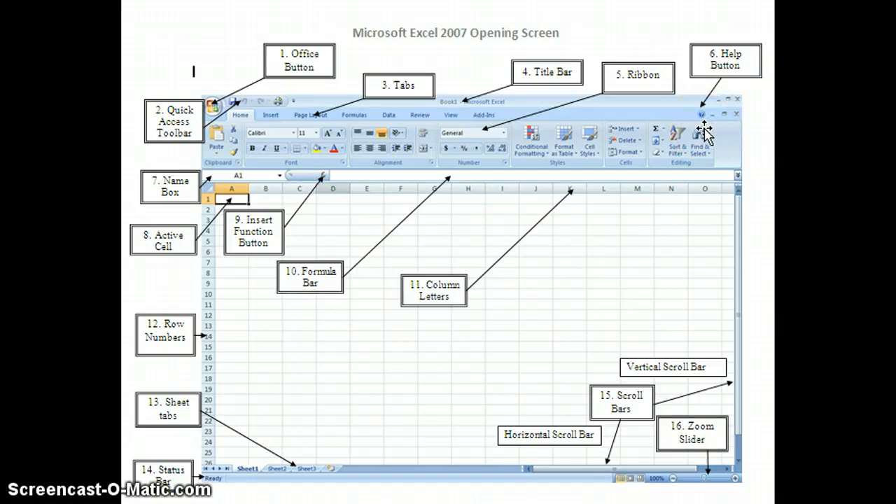
{"action": "mouse_move", "coordinate": [703, 133]}
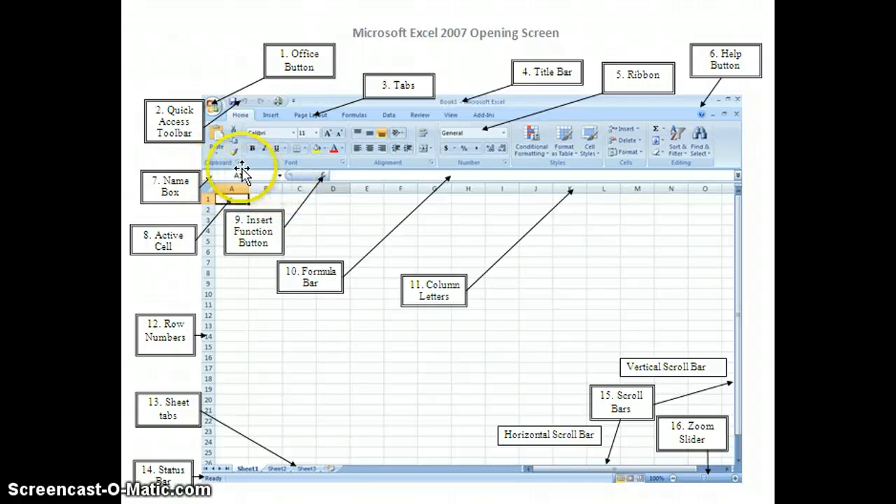
{"action": "left_click", "coordinate": [233, 198]}
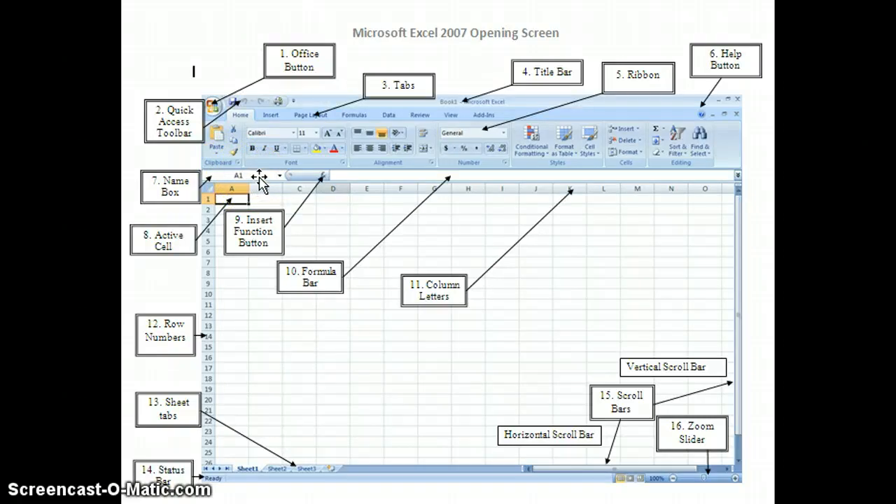
{"action": "mouse_move", "coordinate": [260, 181]}
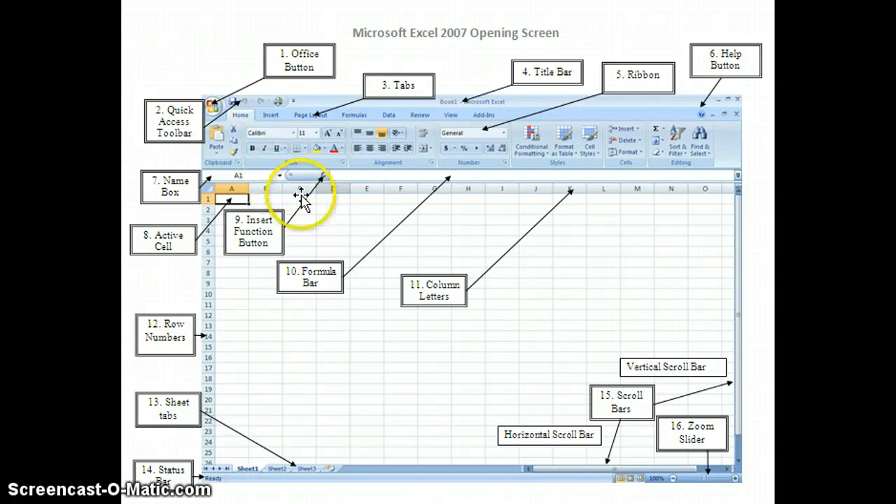
{"action": "mouse_move", "coordinate": [521, 344]}
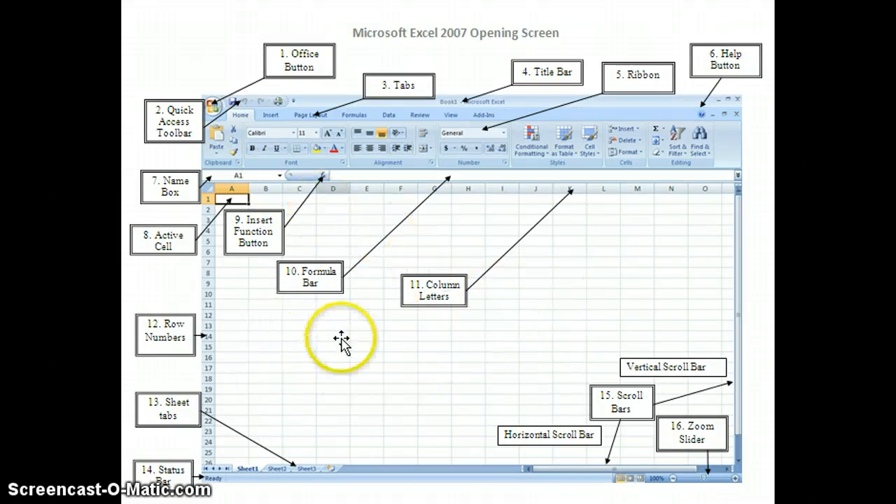
{"action": "mouse_move", "coordinate": [378, 310]}
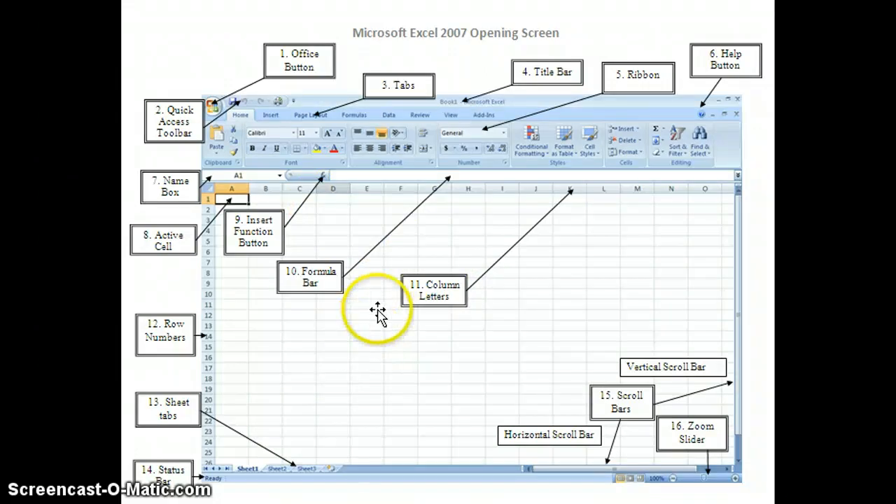
{"action": "mouse_move", "coordinate": [585, 255]}
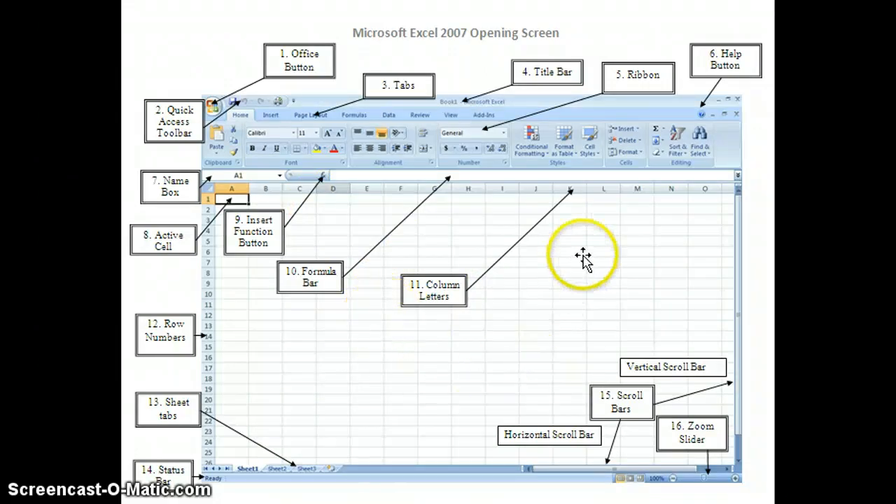
{"action": "mouse_move", "coordinate": [525, 328]}
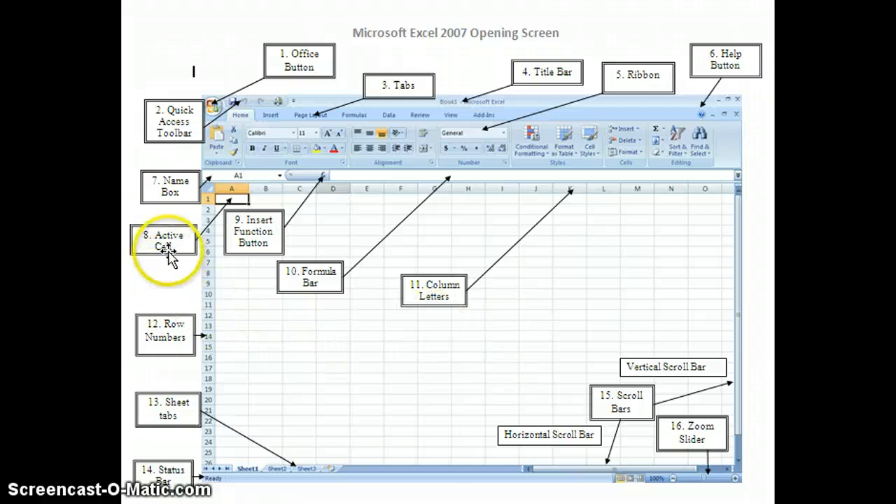
{"action": "mouse_move", "coordinate": [308, 280]}
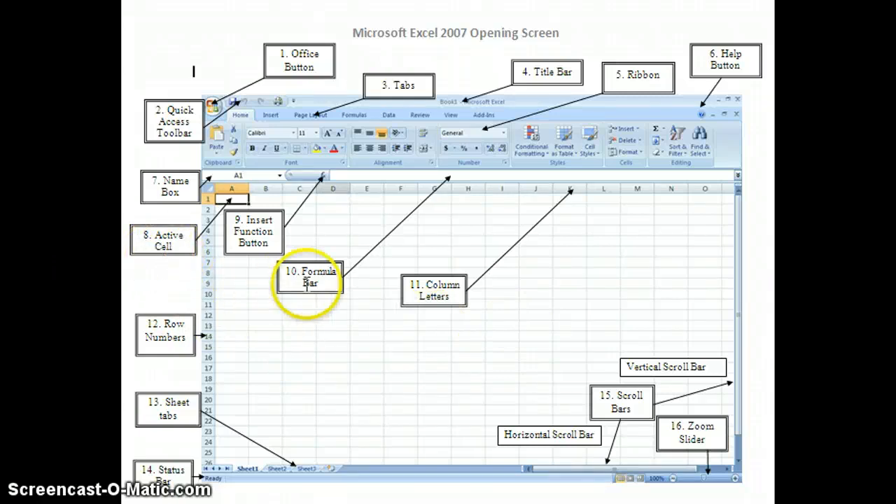
{"action": "mouse_move", "coordinate": [364, 343]}
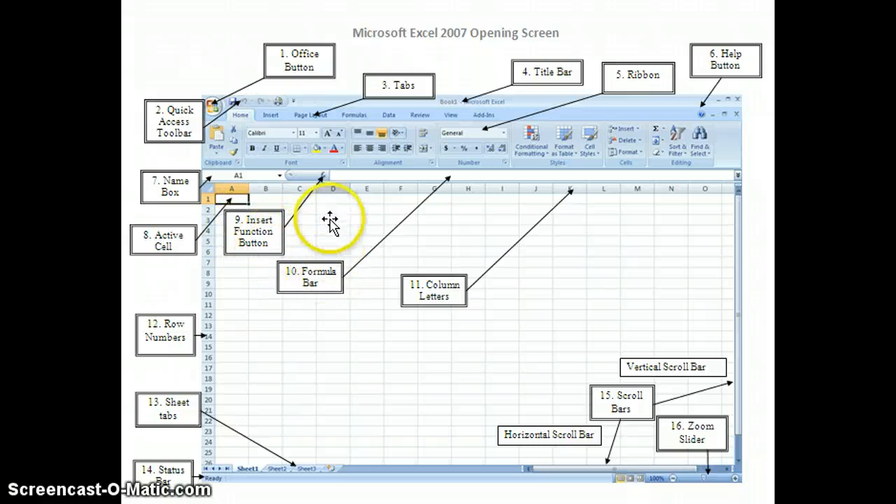
{"action": "mouse_move", "coordinate": [319, 182]}
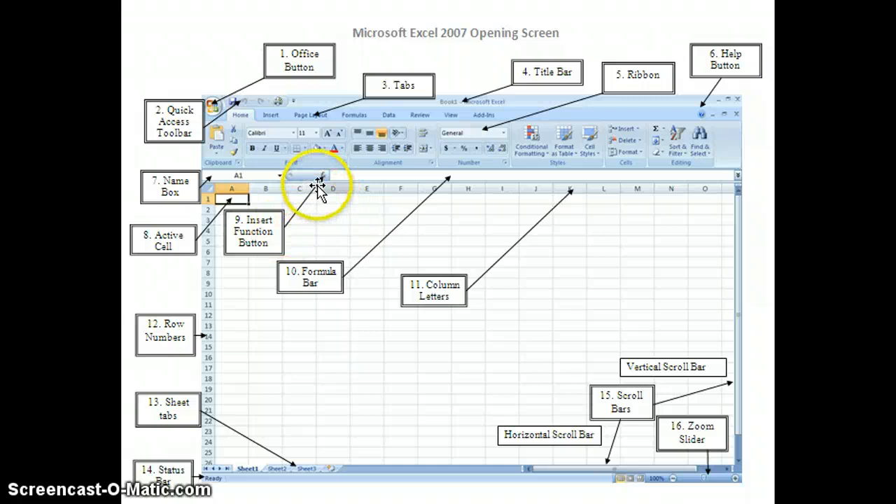
{"action": "mouse_move", "coordinate": [329, 185]}
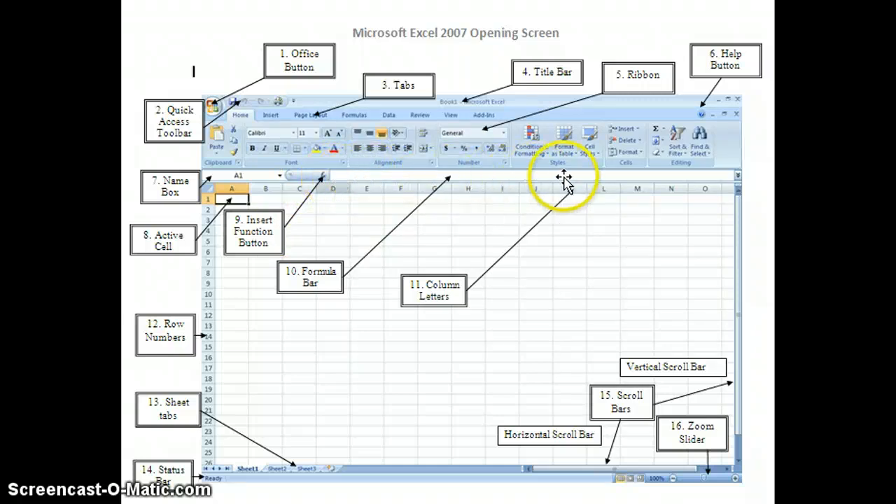
{"action": "mouse_move", "coordinate": [459, 180]}
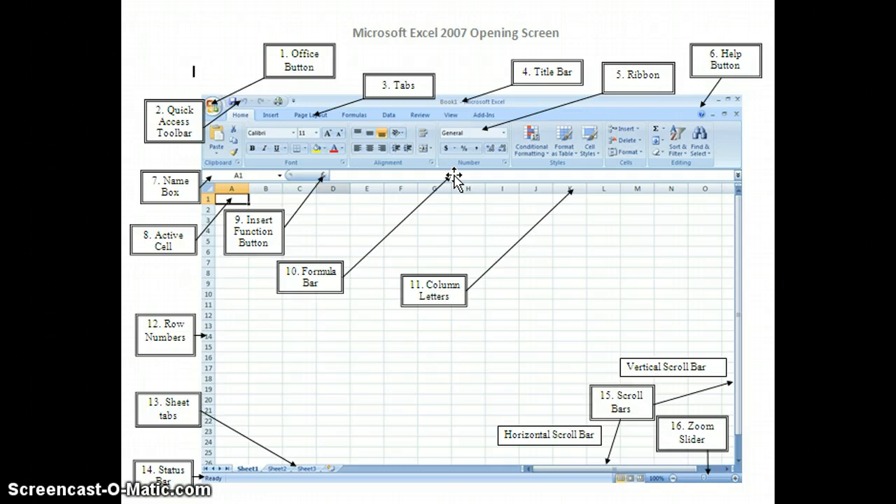
{"action": "mouse_move", "coordinate": [451, 181]}
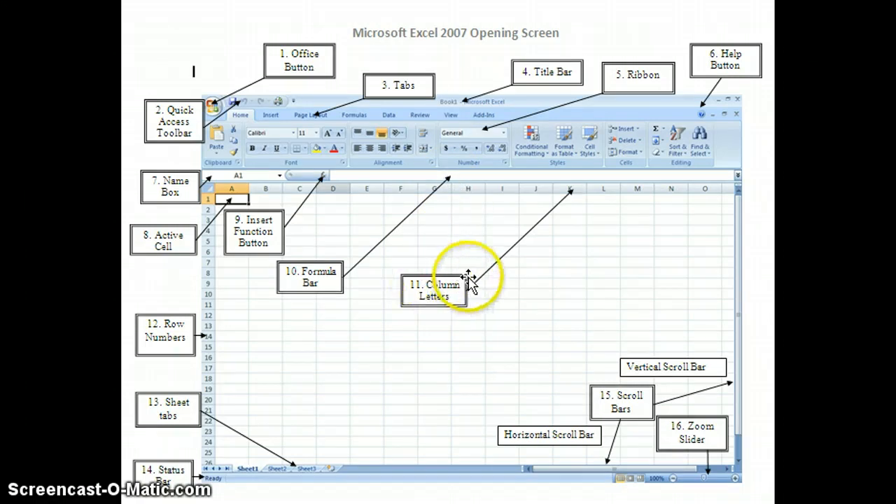
{"action": "mouse_move", "coordinate": [385, 203]}
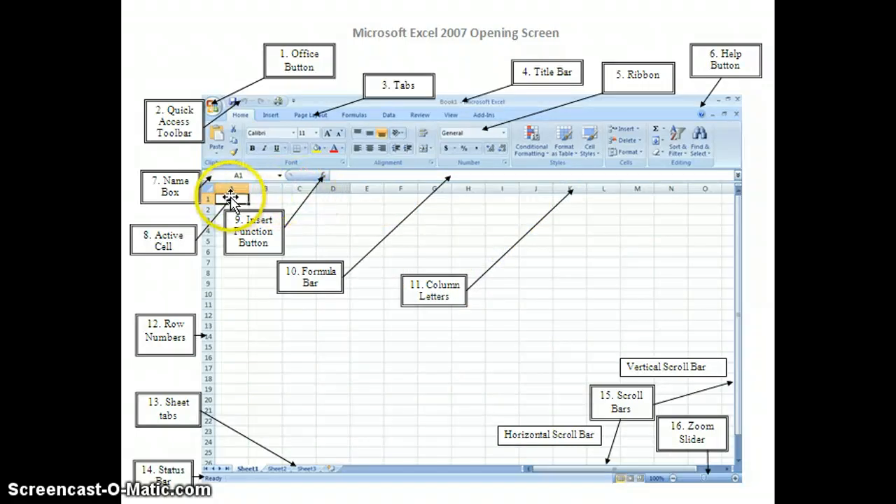
{"action": "mouse_move", "coordinate": [574, 199]}
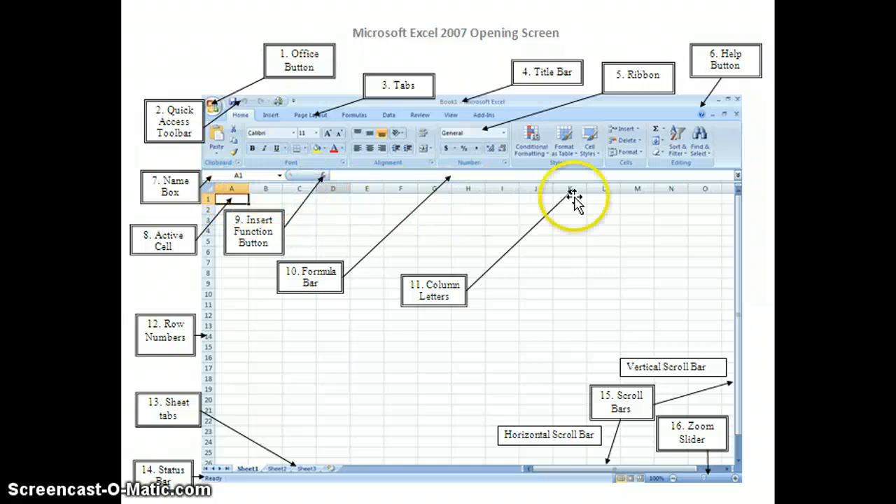
{"action": "mouse_move", "coordinate": [725, 199]}
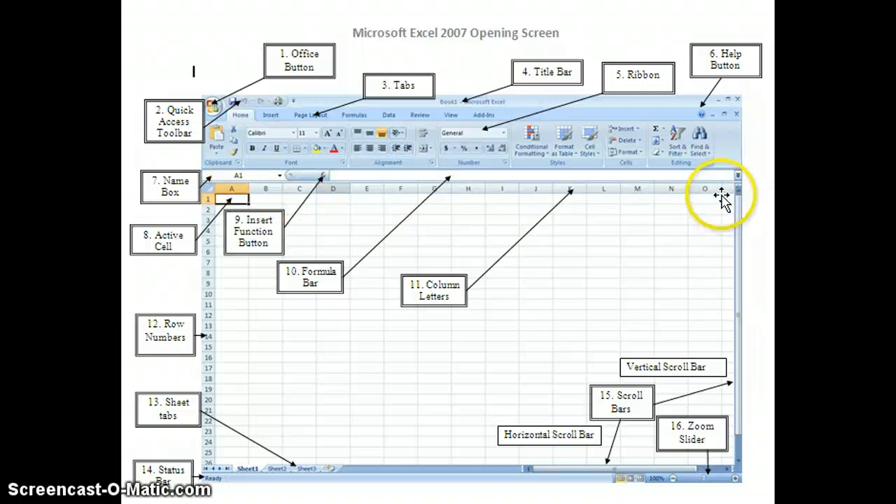
{"action": "mouse_move", "coordinate": [702, 202]}
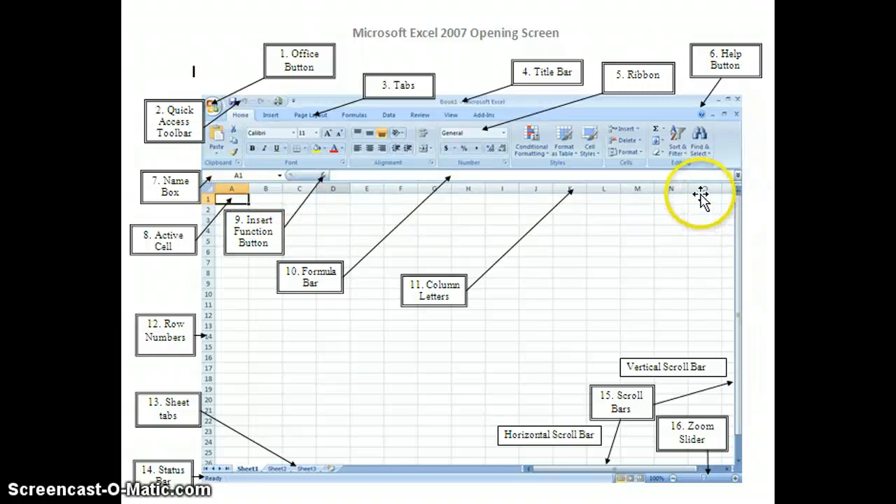
{"action": "mouse_move", "coordinate": [389, 196]}
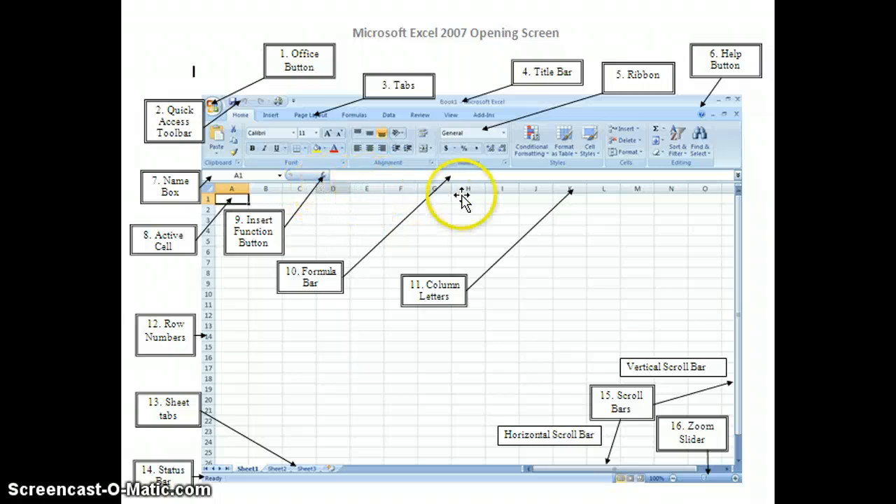
{"action": "mouse_move", "coordinate": [630, 198]}
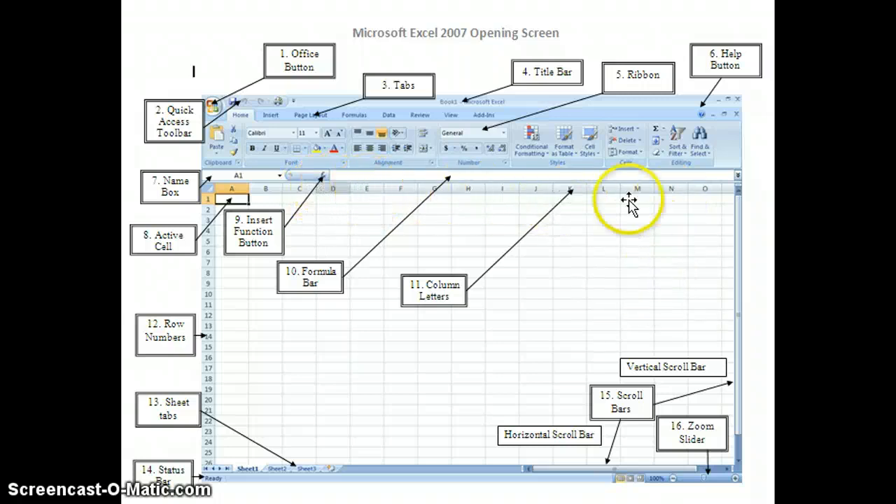
{"action": "mouse_move", "coordinate": [533, 291]}
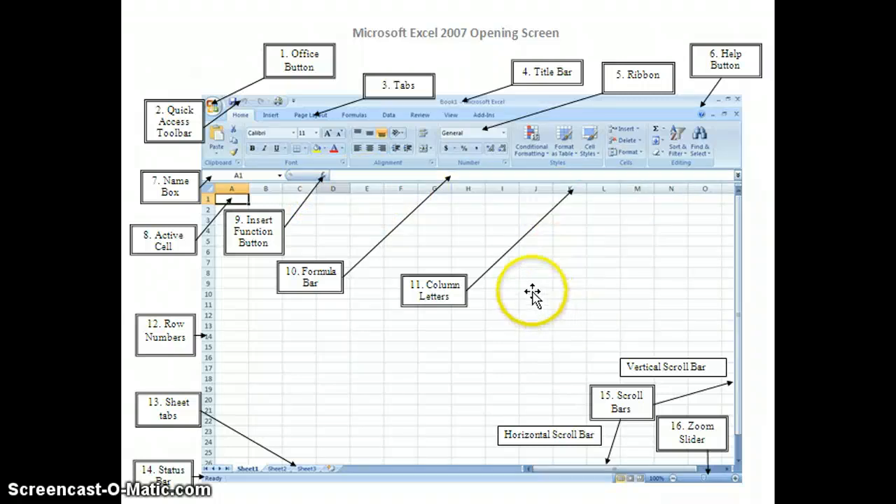
{"action": "mouse_move", "coordinate": [539, 265]}
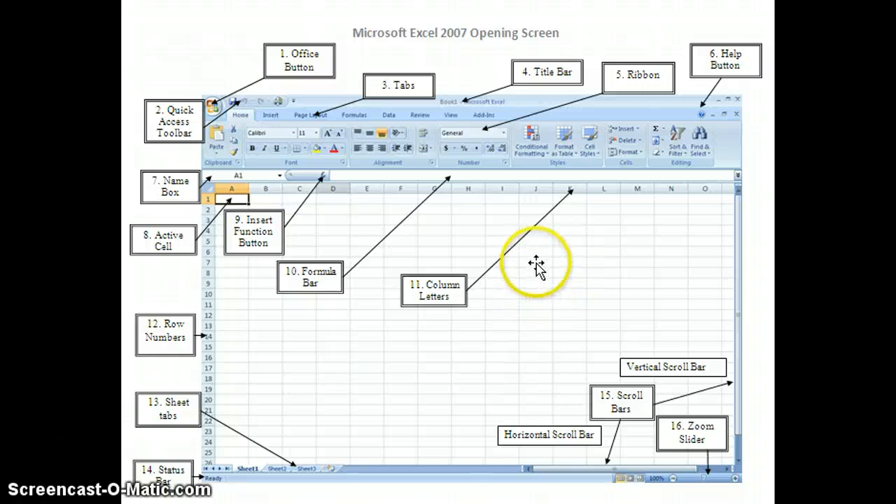
{"action": "mouse_move", "coordinate": [529, 281]}
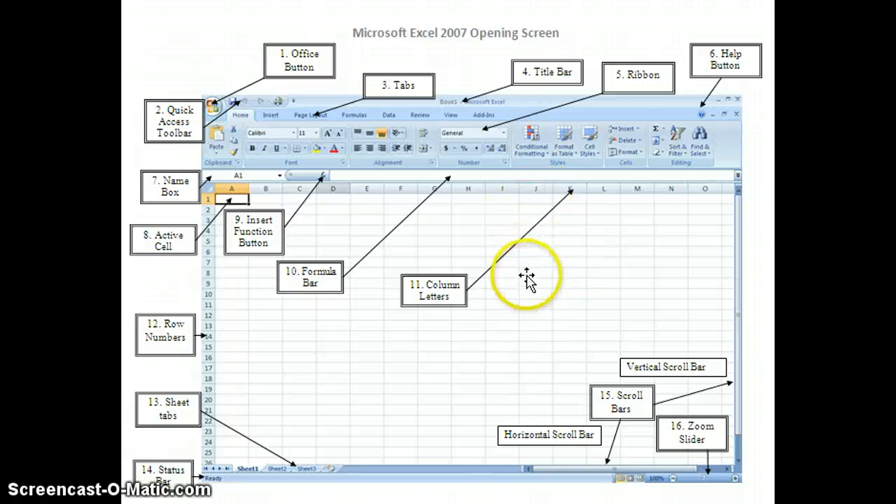
{"action": "mouse_move", "coordinate": [543, 203]}
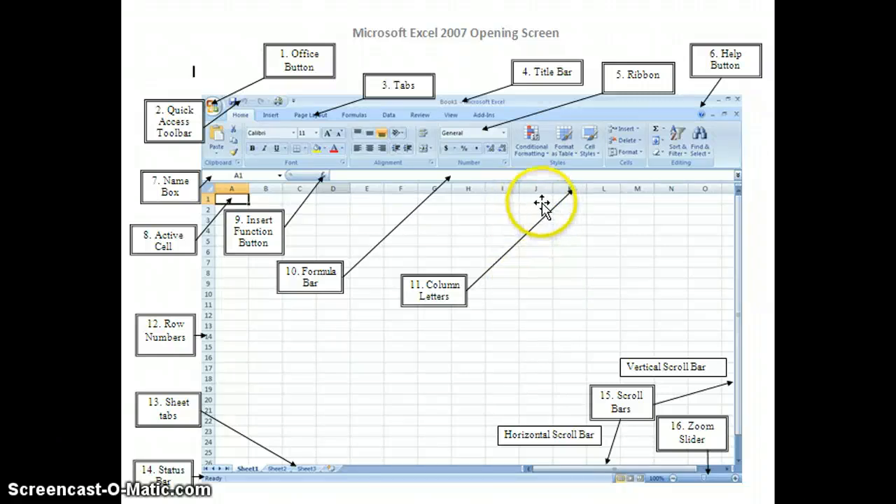
{"action": "mouse_move", "coordinate": [179, 325]}
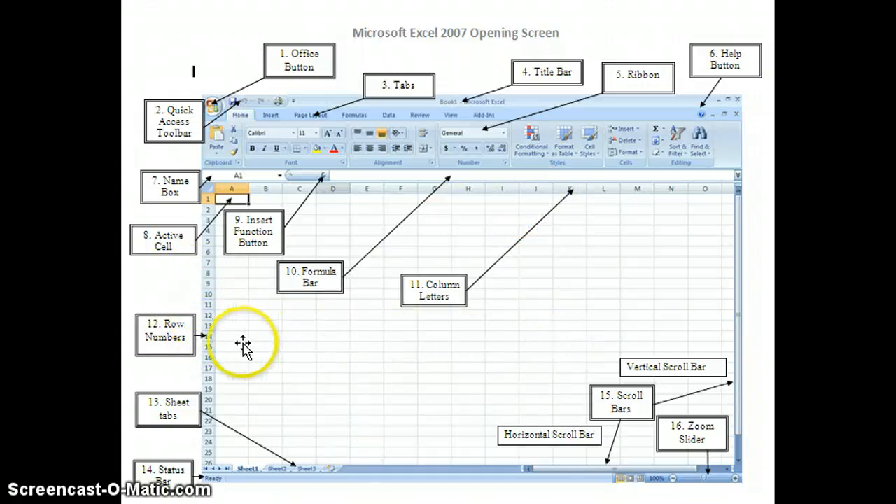
{"action": "mouse_move", "coordinate": [210, 224]}
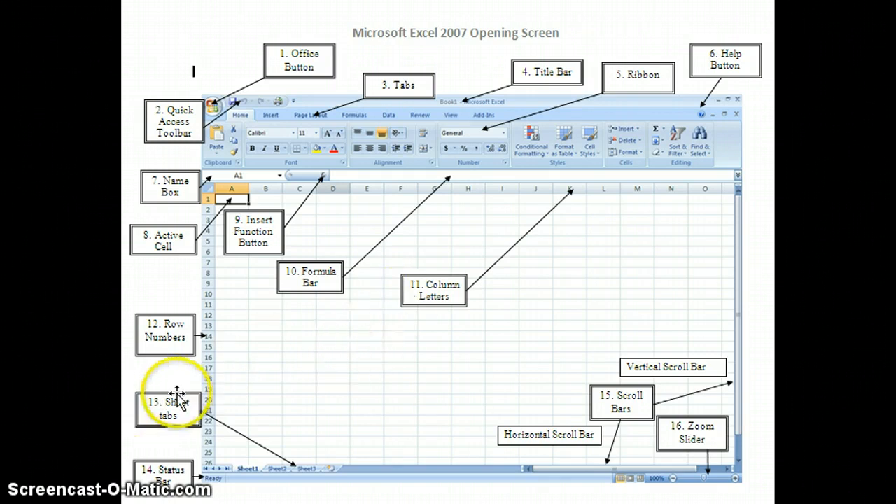
{"action": "mouse_move", "coordinate": [227, 469]}
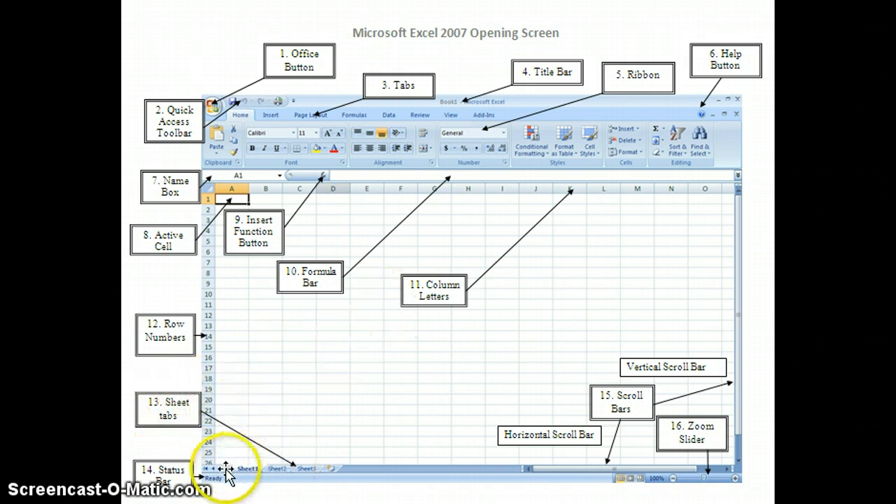
{"action": "mouse_move", "coordinate": [232, 477]}
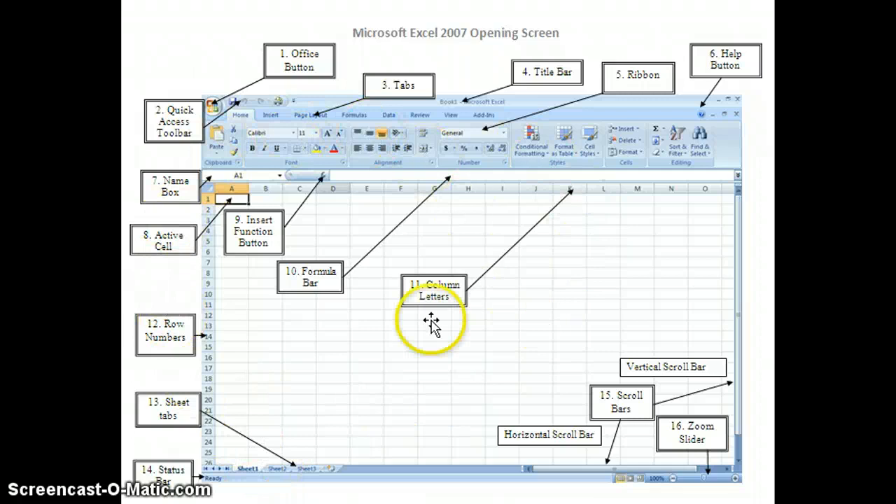
{"action": "mouse_move", "coordinate": [310, 479]}
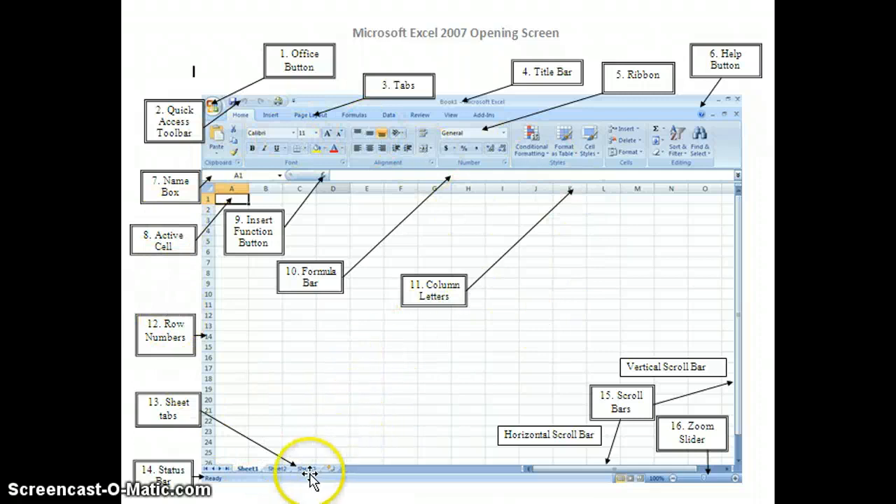
{"action": "mouse_move", "coordinate": [350, 479]}
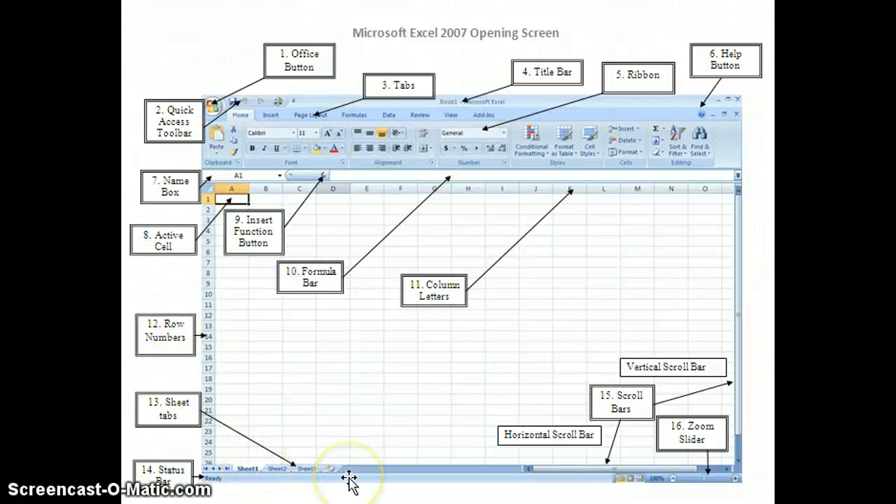
{"action": "mouse_move", "coordinate": [230, 470]}
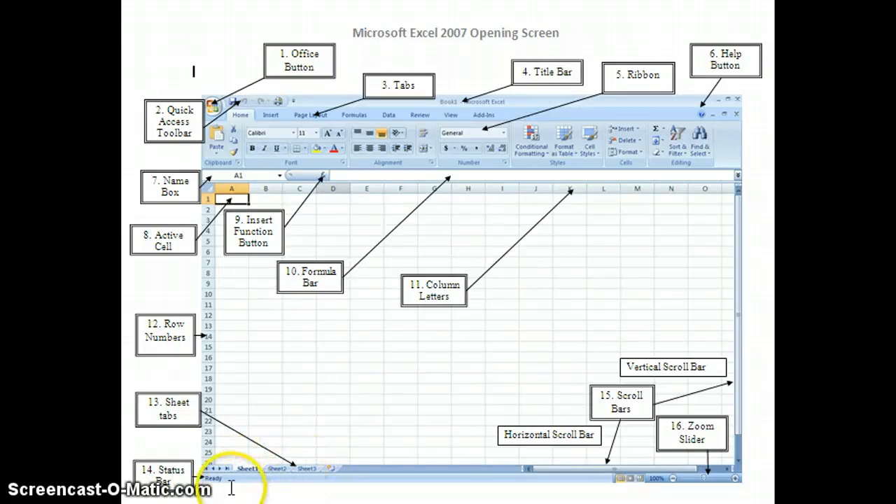
{"action": "mouse_move", "coordinate": [343, 488]}
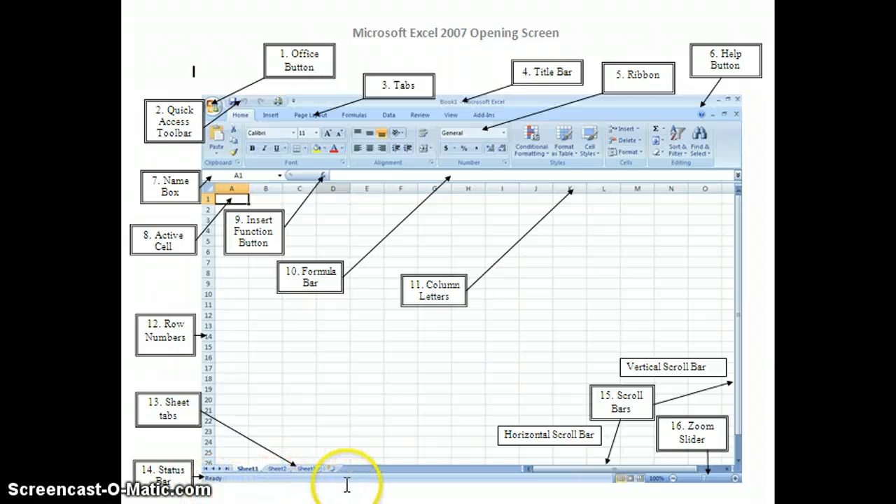
{"action": "mouse_move", "coordinate": [207, 493]}
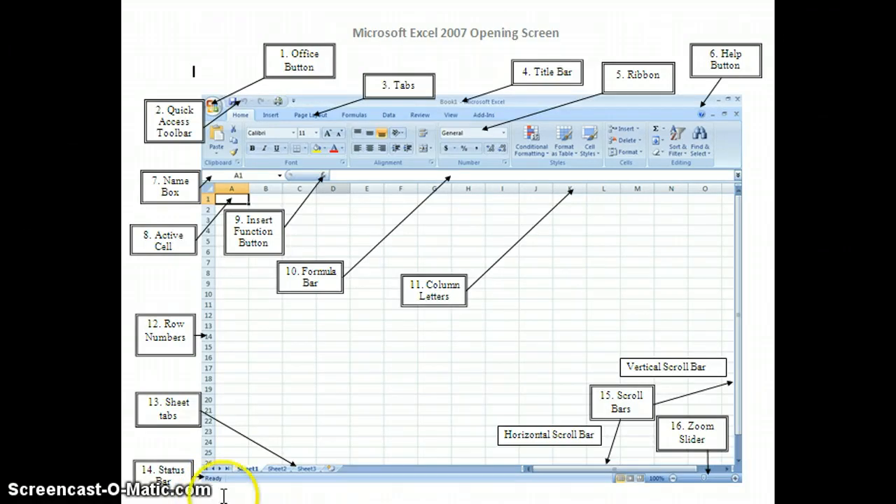
{"action": "mouse_move", "coordinate": [627, 431]}
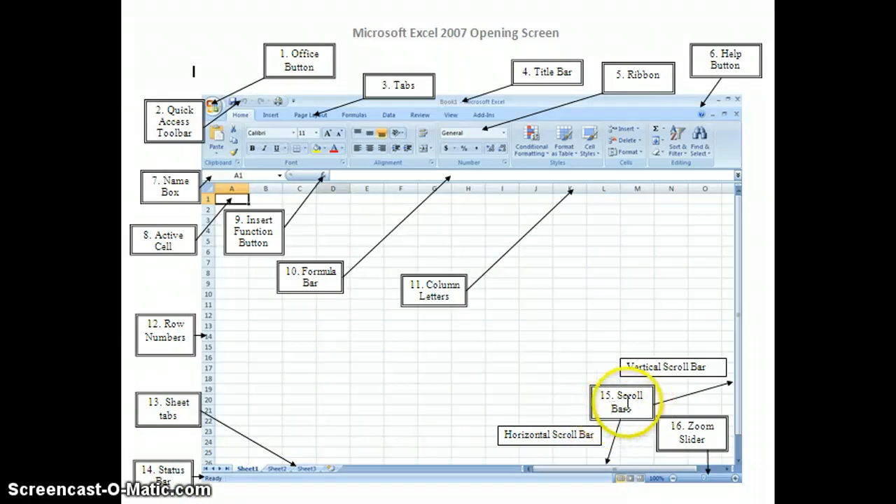
{"action": "mouse_move", "coordinate": [632, 403]}
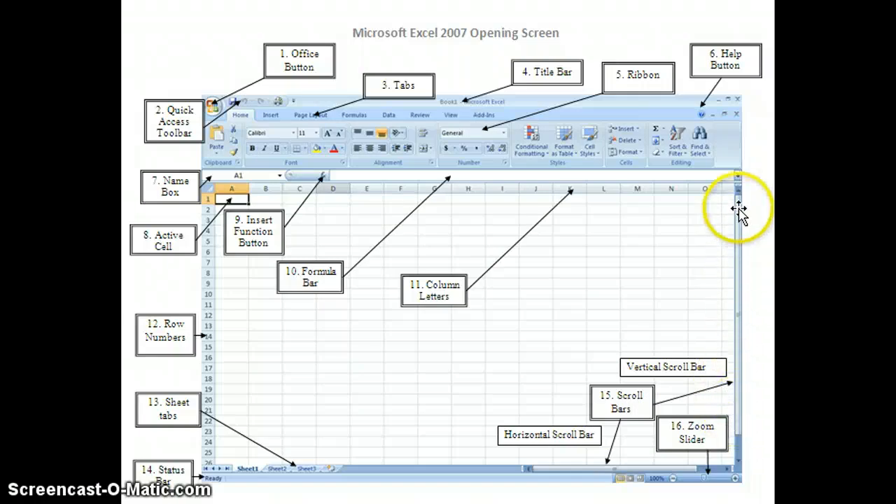
{"action": "mouse_move", "coordinate": [646, 476]}
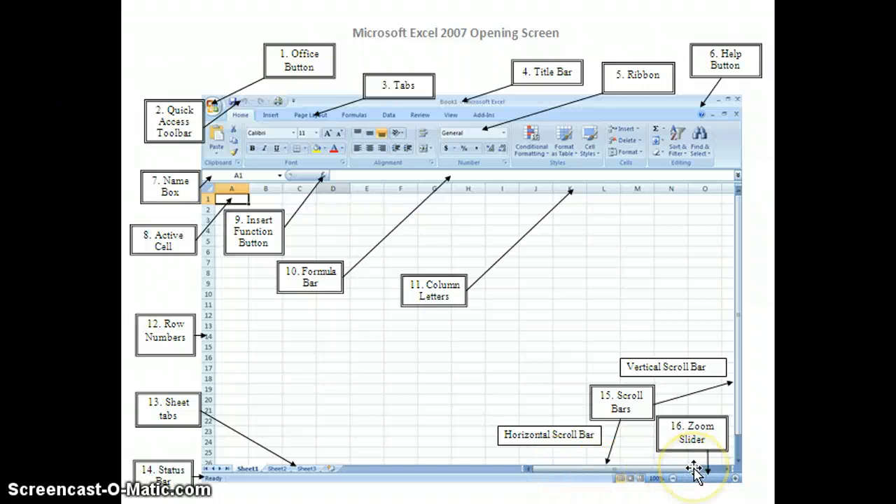
{"action": "mouse_move", "coordinate": [745, 468]}
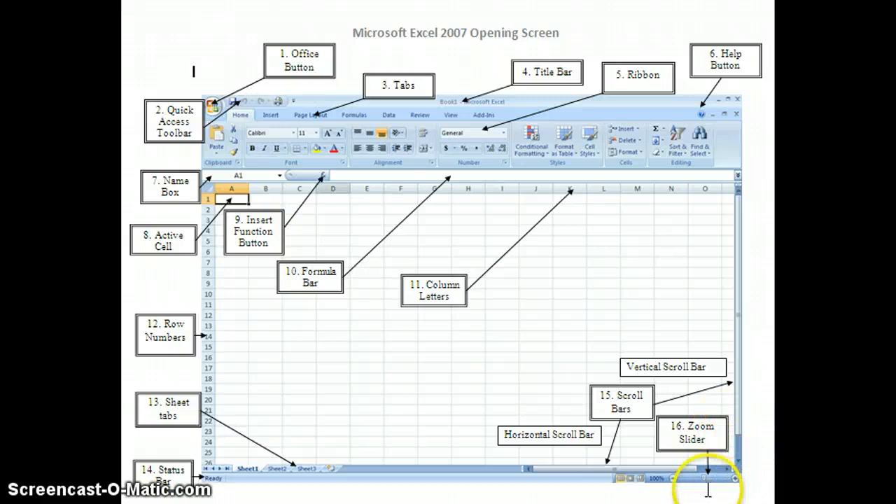
{"action": "mouse_move", "coordinate": [706, 482]}
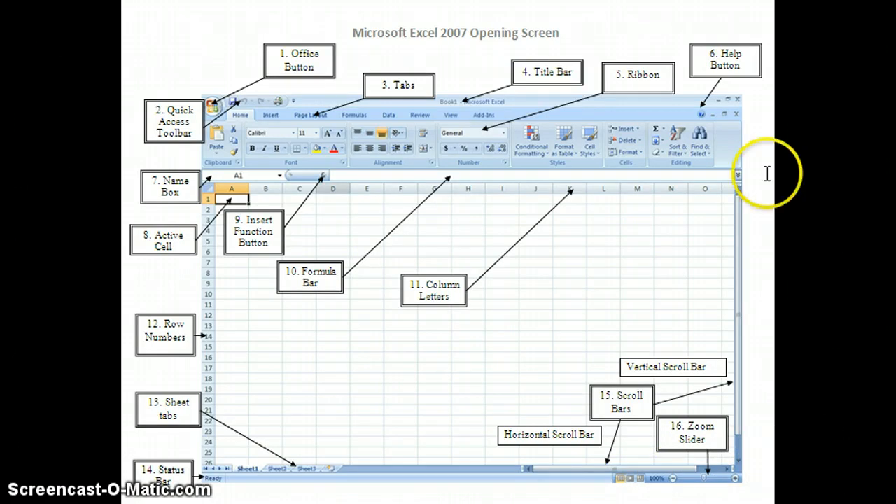
{"action": "mouse_move", "coordinate": [308, 319]}
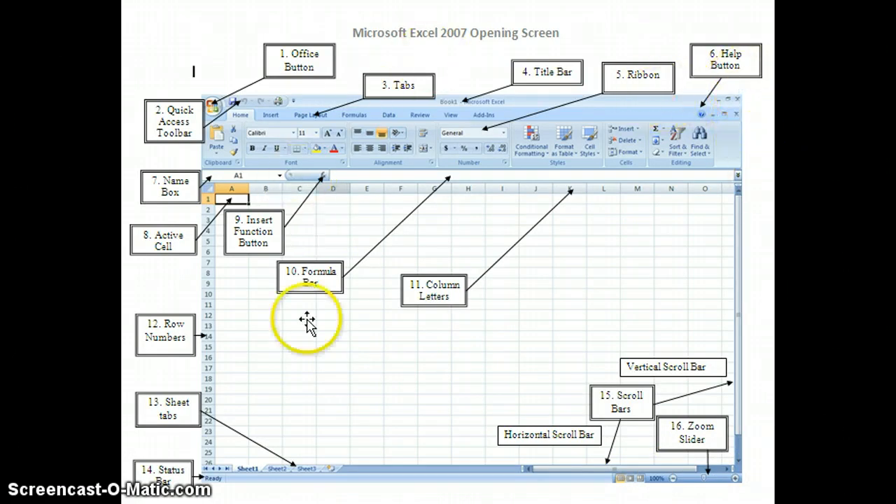
{"action": "mouse_move", "coordinate": [468, 315]}
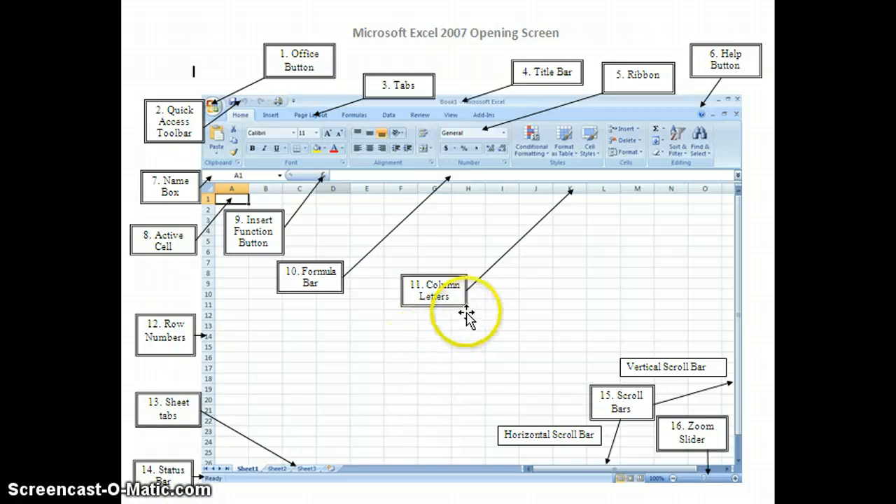
{"action": "mouse_move", "coordinate": [641, 322]}
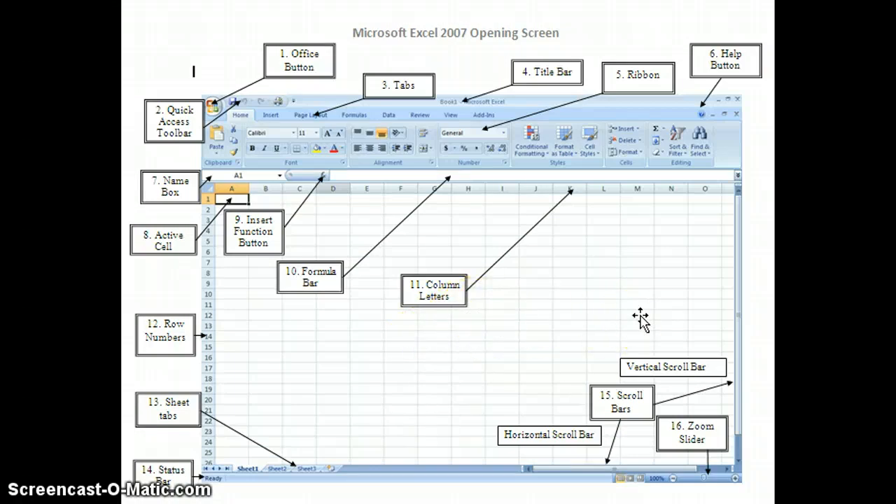